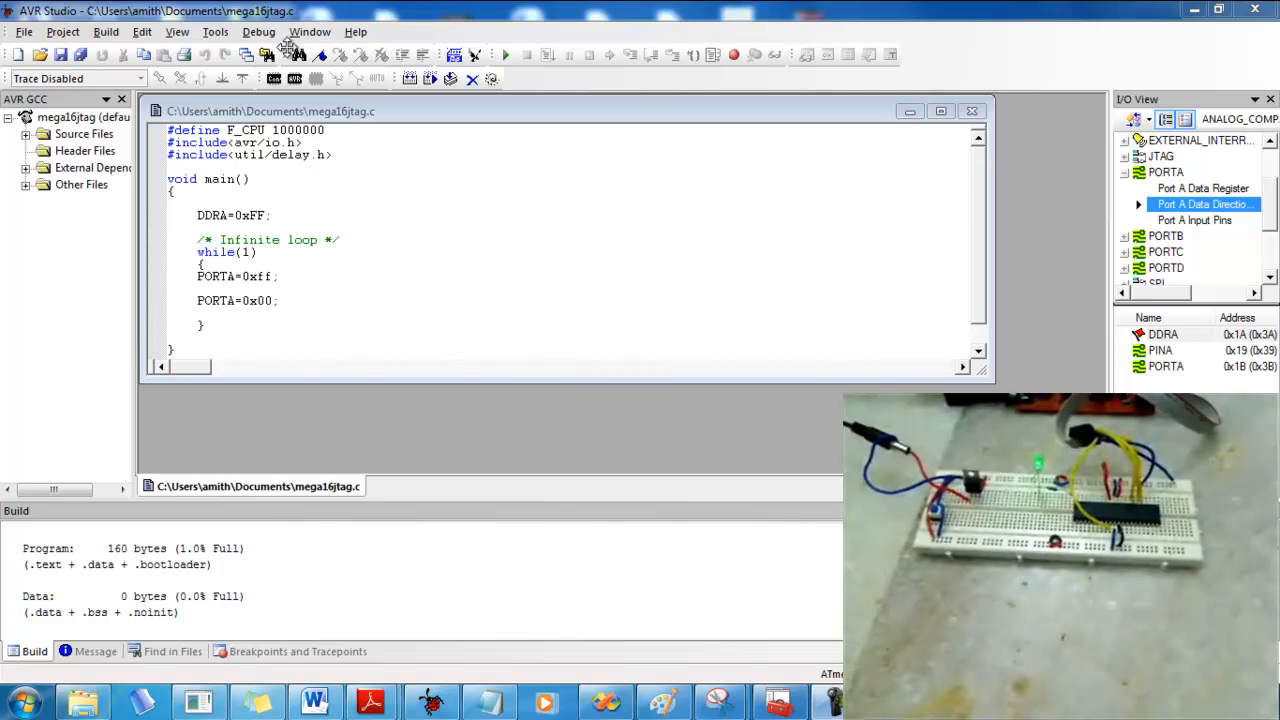
Launch a JTAG debug session on mega16jtag.c and step until DDRA reads 0xFF at PORTA=0xff.
{"action": "left_click", "coordinate": [258, 31]}
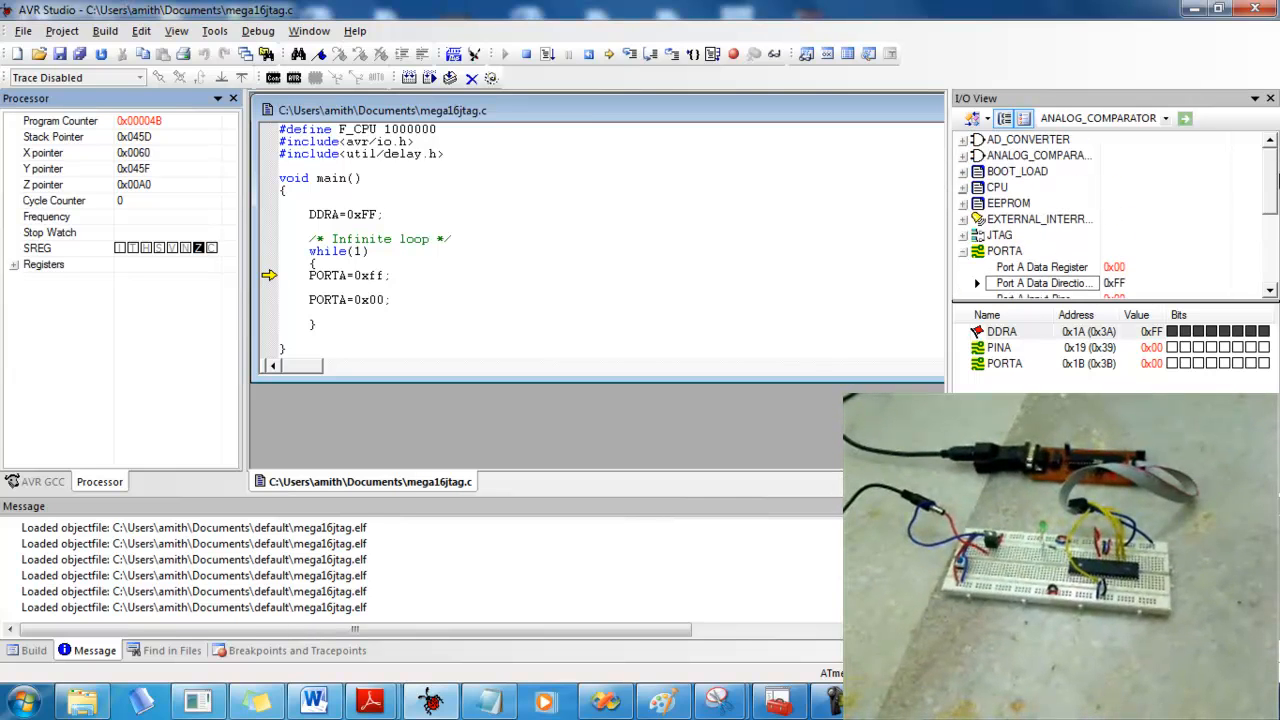
{"action": "scroll", "scroll_direction": "down", "scroll_amount": 3}
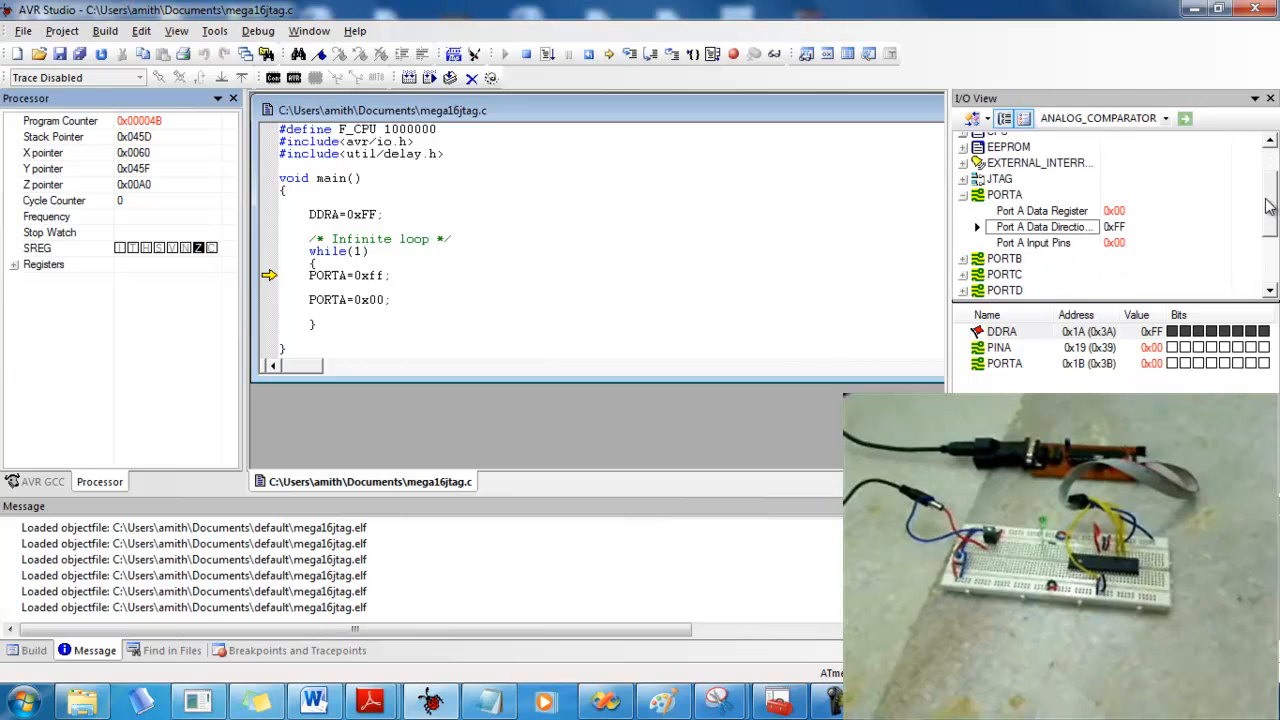
{"action": "scroll", "scroll_direction": "down", "scroll_amount": 3}
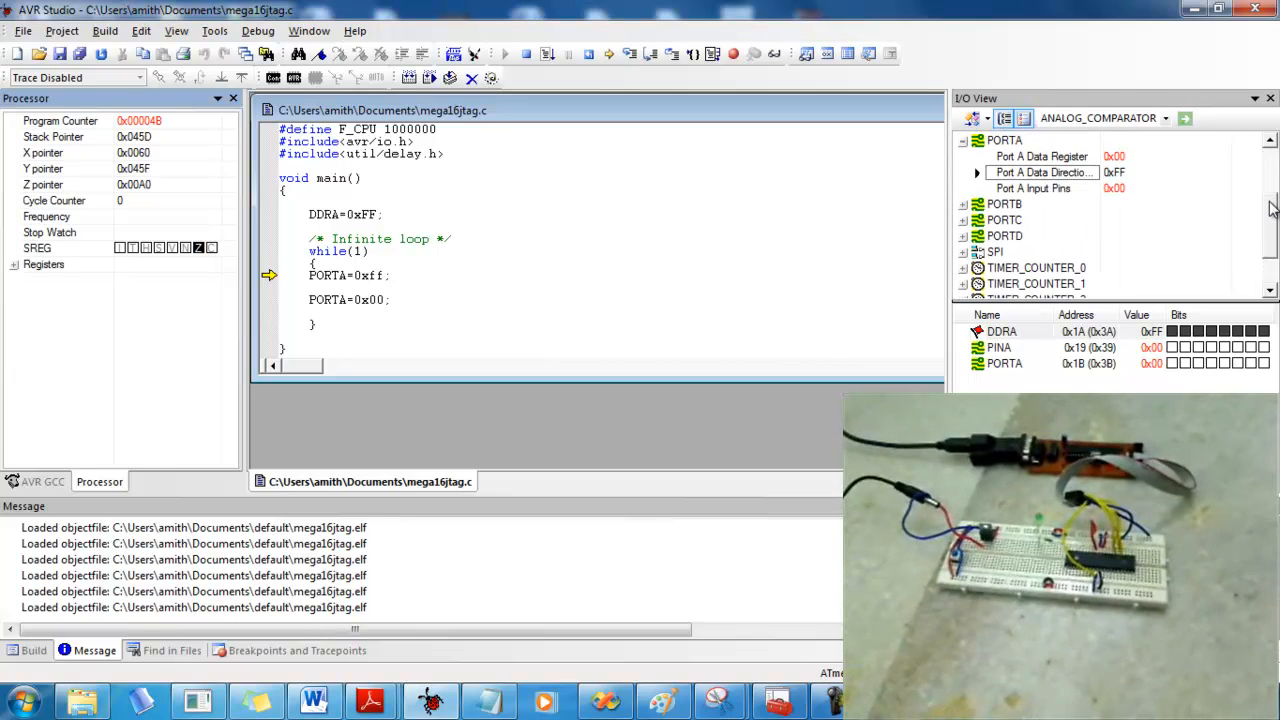
{"action": "scroll", "scroll_direction": "up", "scroll_amount": 3}
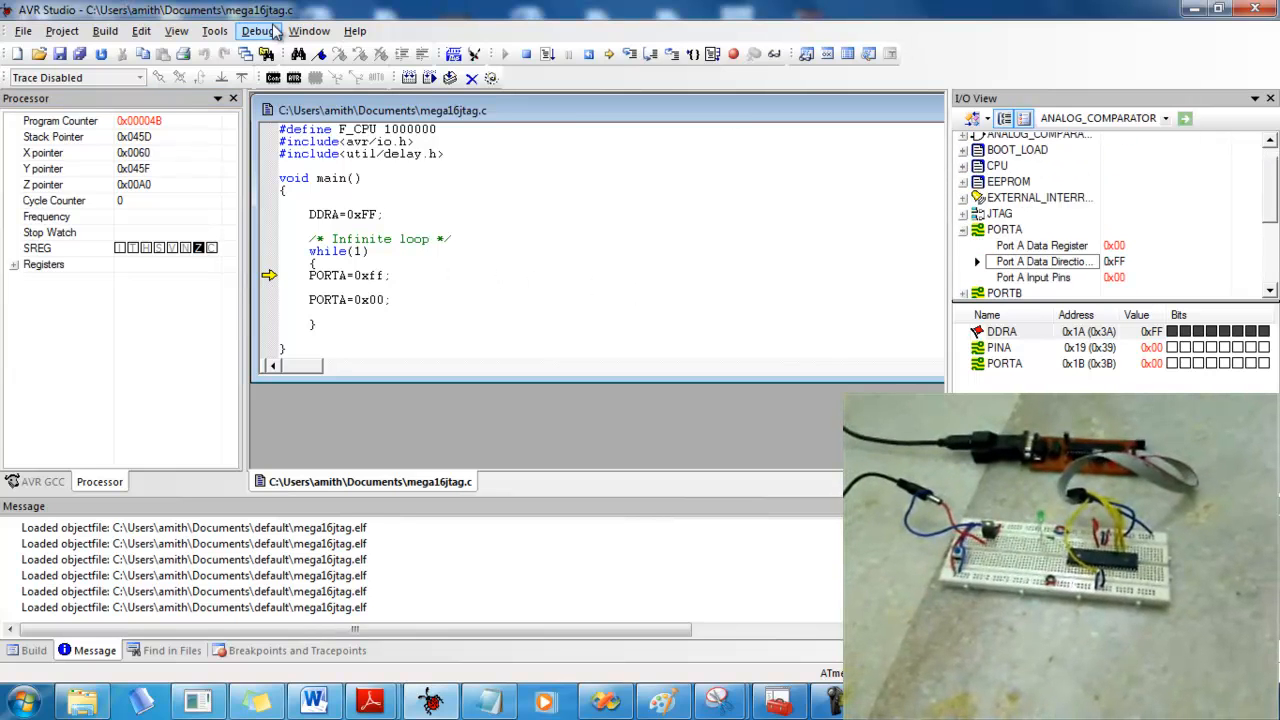
Run the program freely with Debug > Run (F5) so the breadboard LED lights.
{"action": "left_click", "coordinate": [258, 30]}
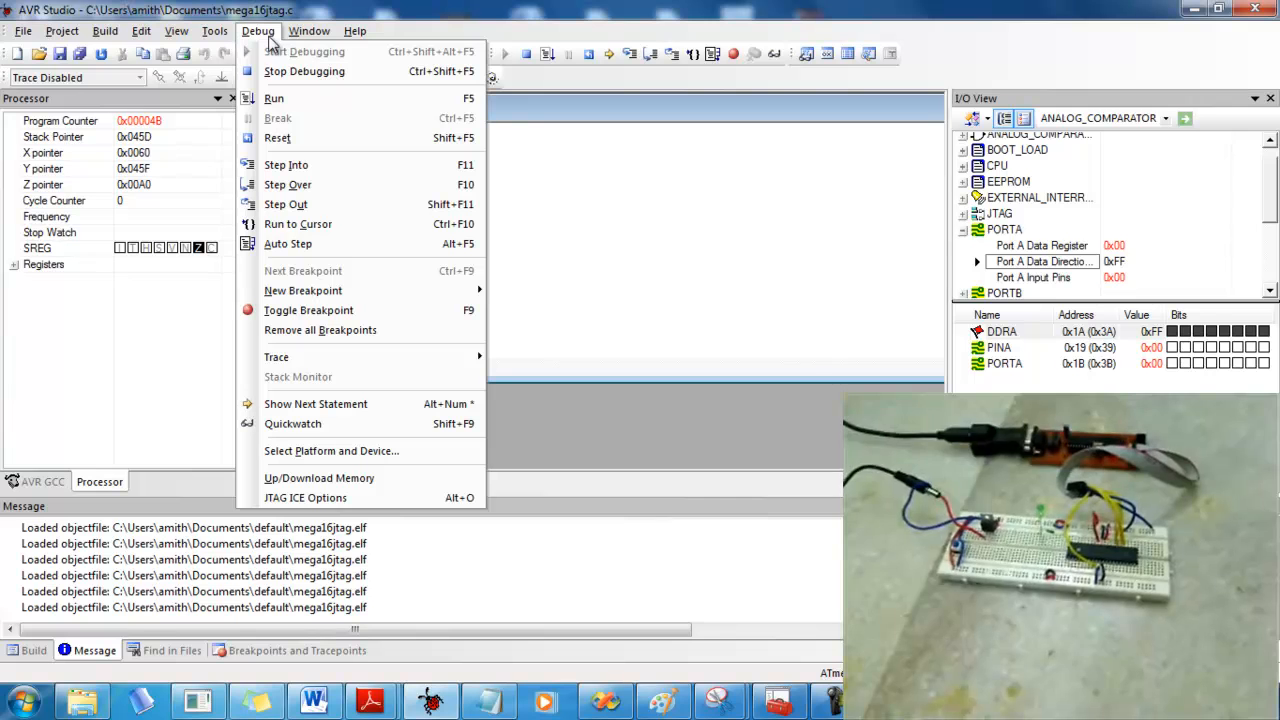
{"action": "mouse_move", "coordinate": [290, 118]}
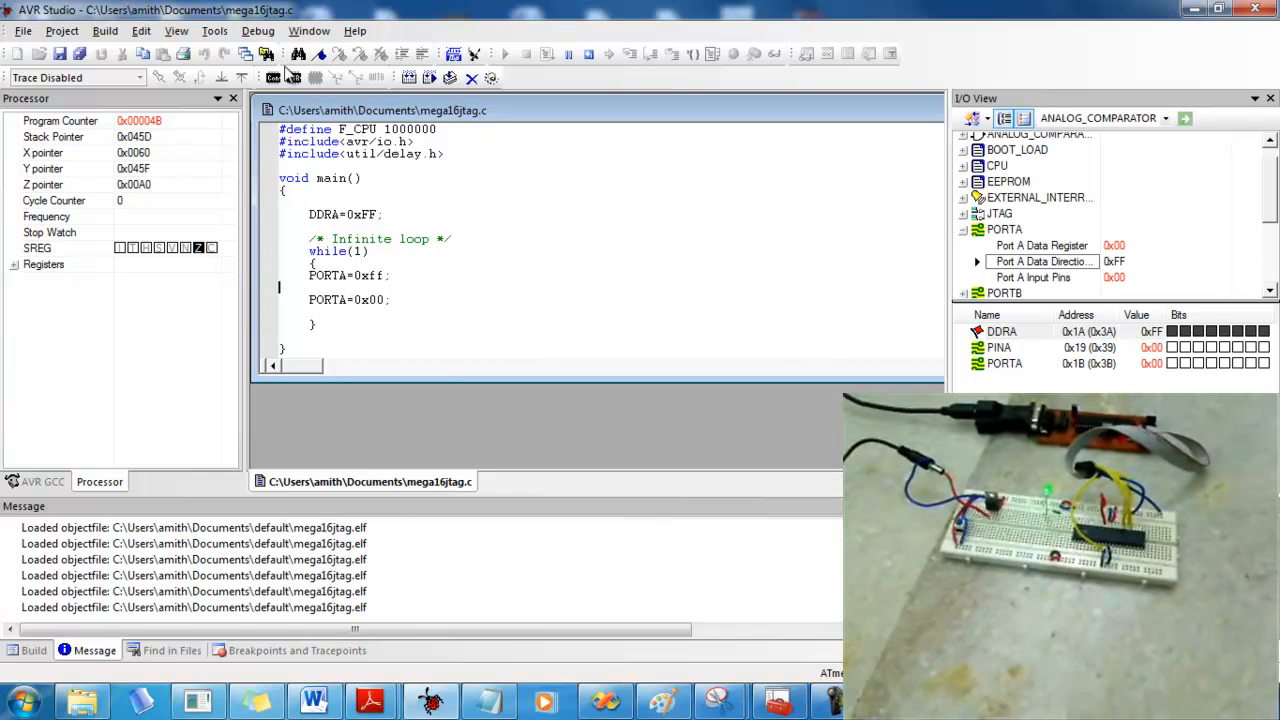
{"action": "left_click", "coordinate": [258, 31]}
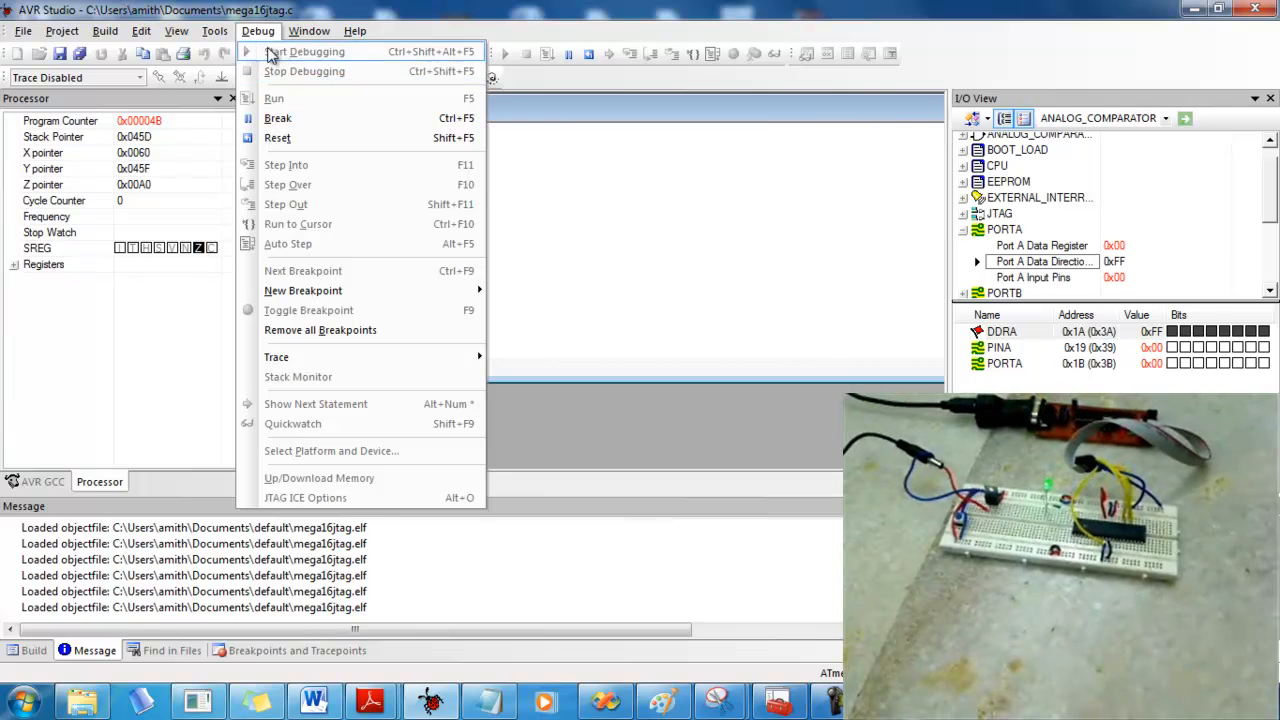
{"action": "mouse_move", "coordinate": [290, 137]}
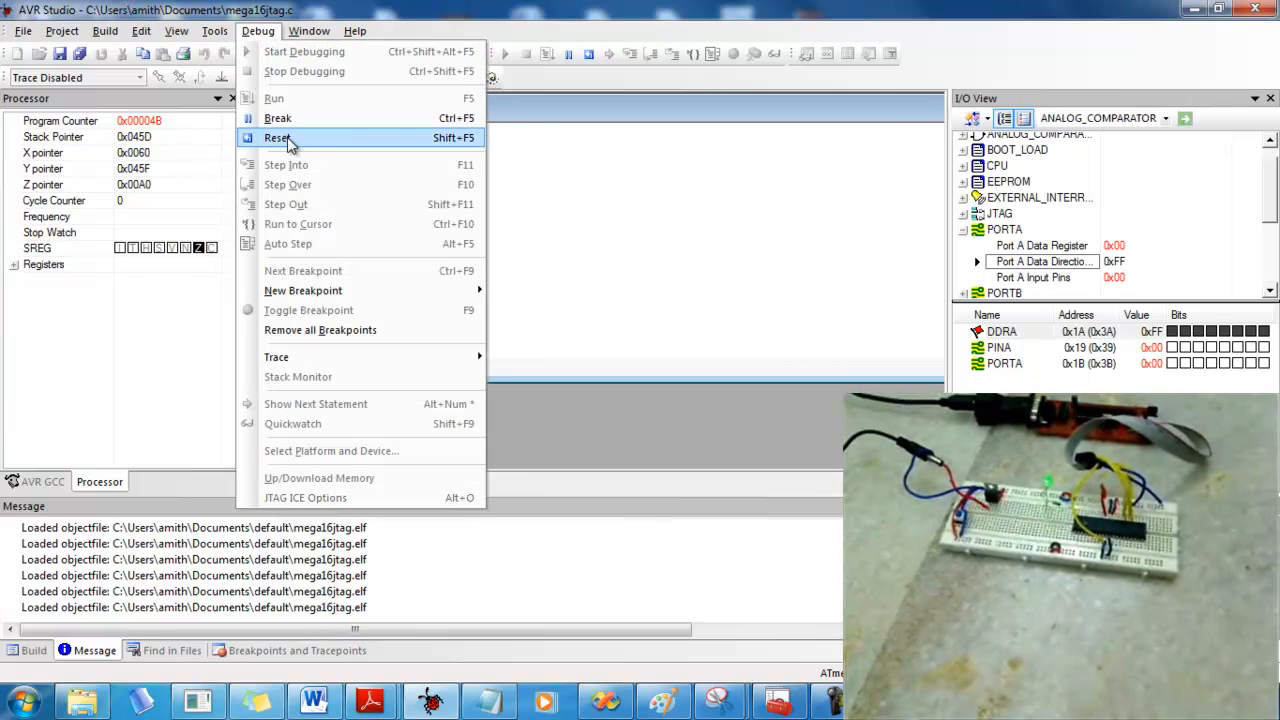
Reset the ATmega16 (Shift+F5) so execution returns to main with DDRA at 0x00.
{"action": "left_click", "coordinate": [278, 137]}
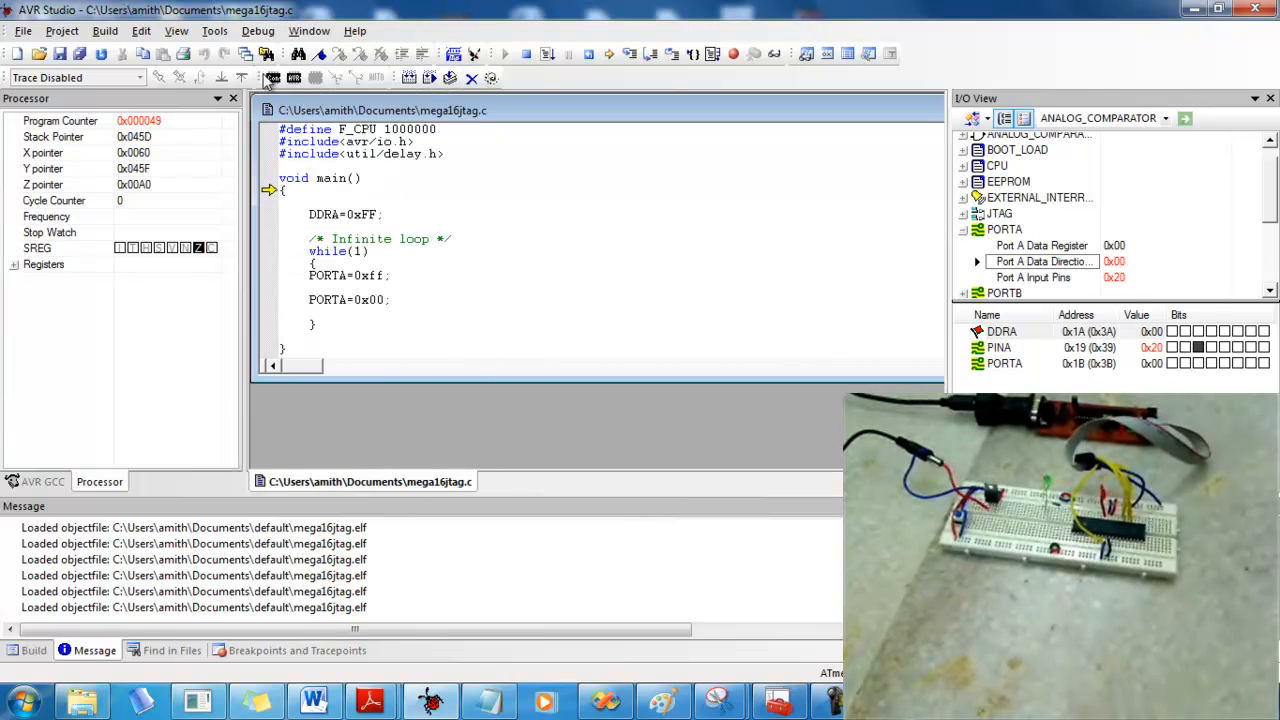